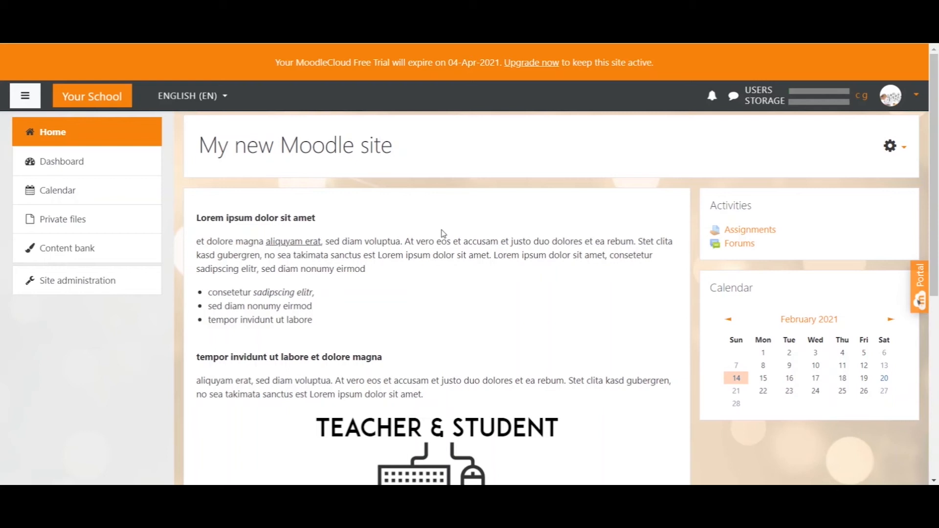
{"action": "mouse_move", "coordinate": [344, 220]}
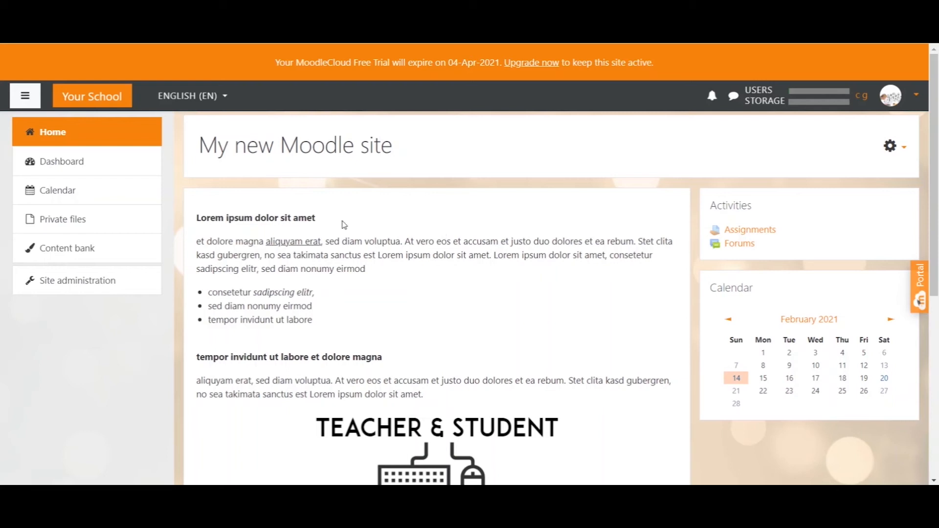
{"action": "mouse_move", "coordinate": [78, 281]}
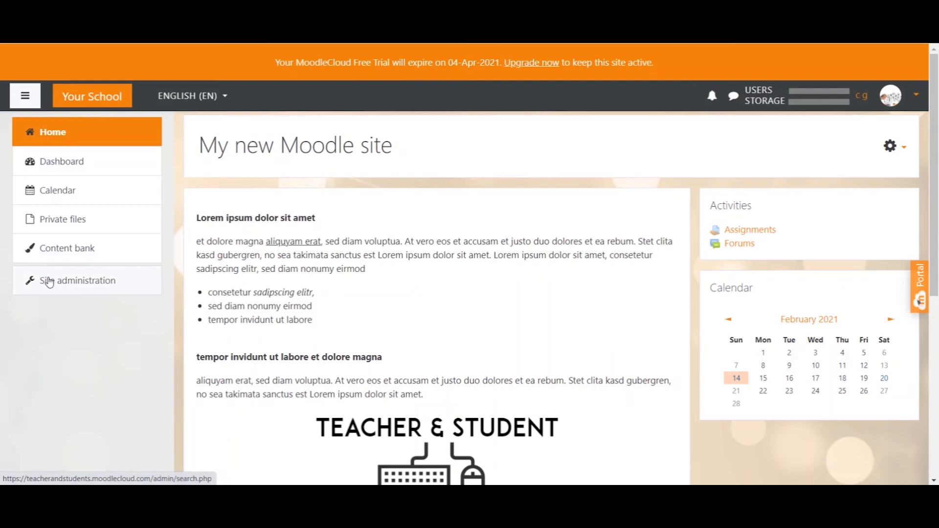
From Site administration's Users area, start adding a new user account
{"action": "left_click", "coordinate": [77, 280]}
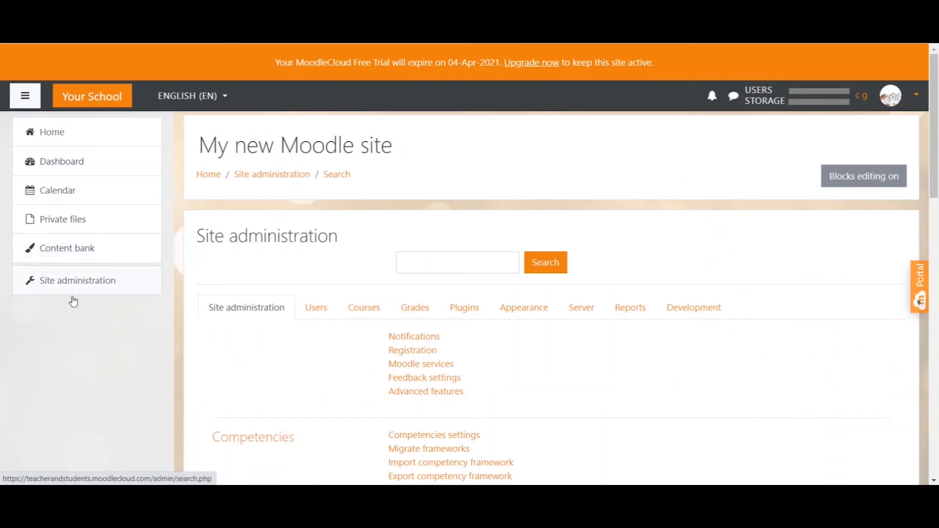
{"action": "left_click", "coordinate": [316, 307]}
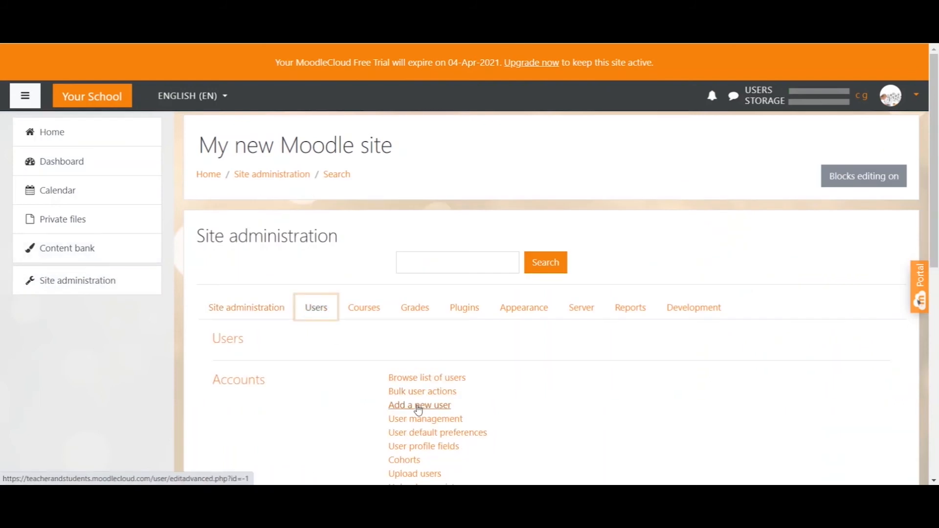
{"action": "left_click", "coordinate": [419, 405]}
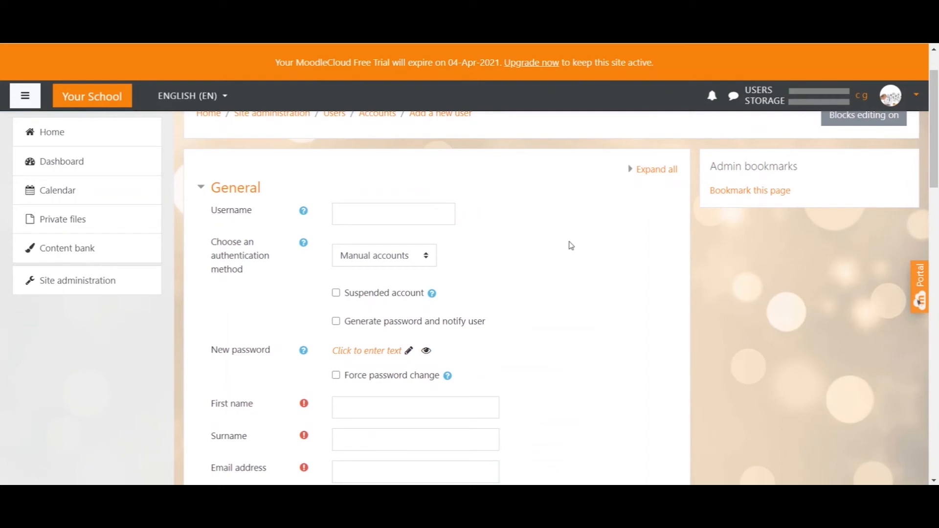
{"action": "left_click", "coordinate": [393, 214]}
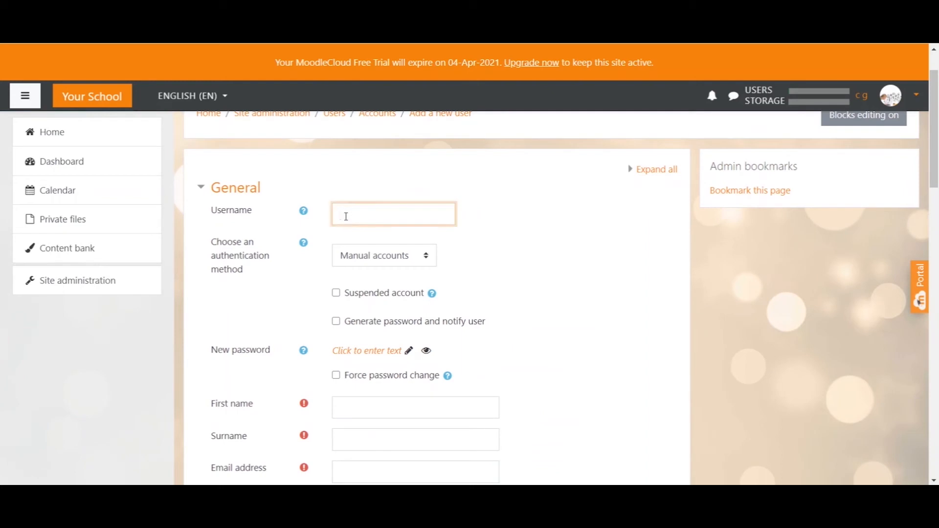
{"action": "left_click", "coordinate": [394, 214]}
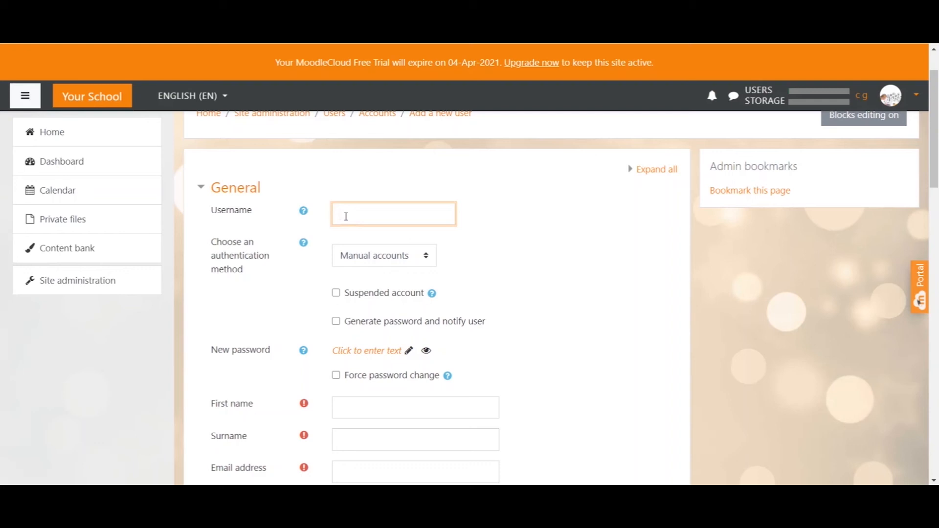
{"action": "type", "text": "cngr11"}
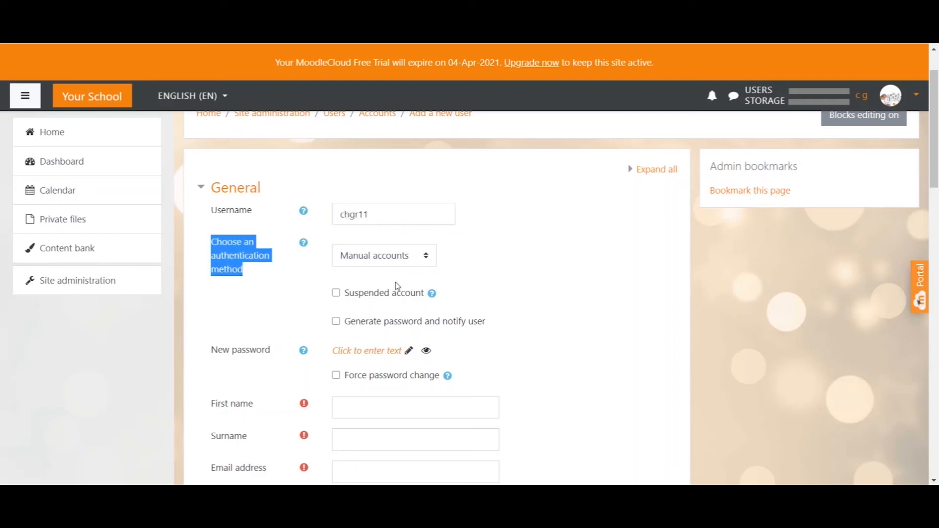
{"action": "left_click", "coordinate": [384, 256]}
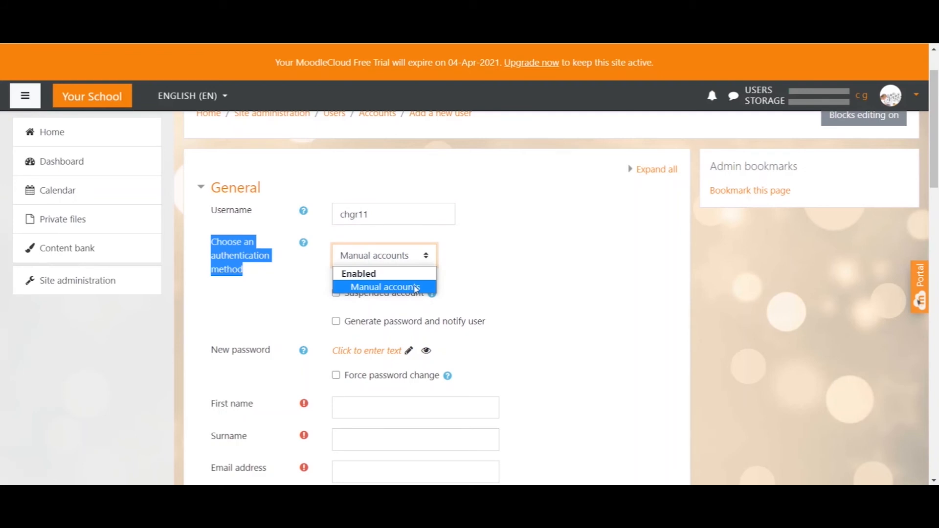
{"action": "left_click", "coordinate": [382, 286]}
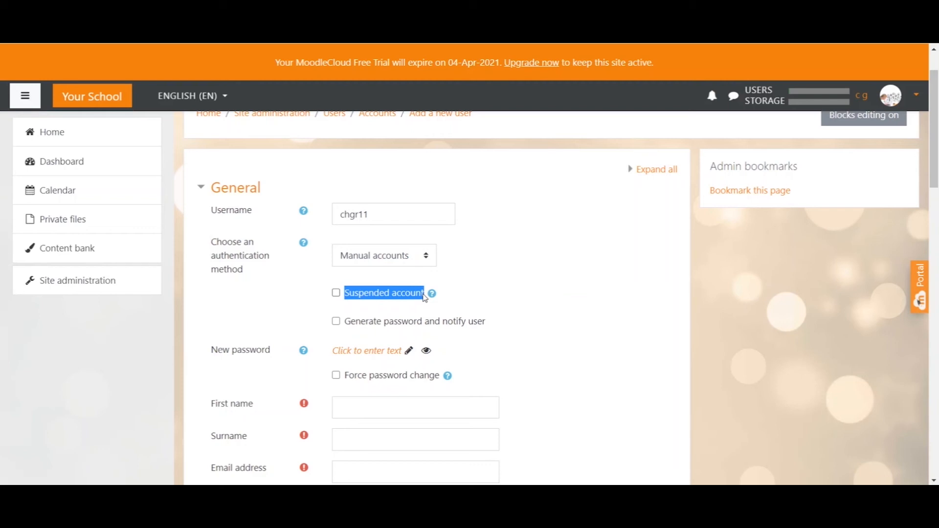
{"action": "left_click", "coordinate": [336, 321]}
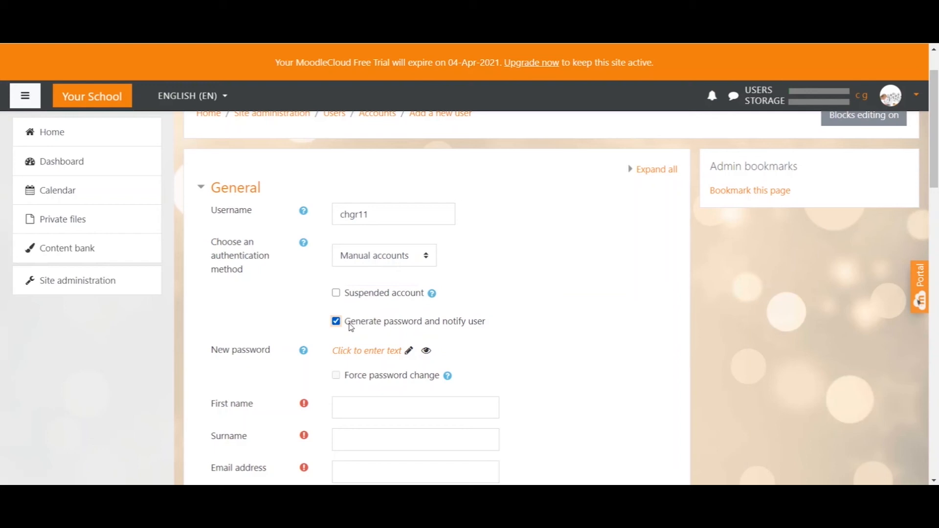
{"action": "mouse_move", "coordinate": [353, 329]}
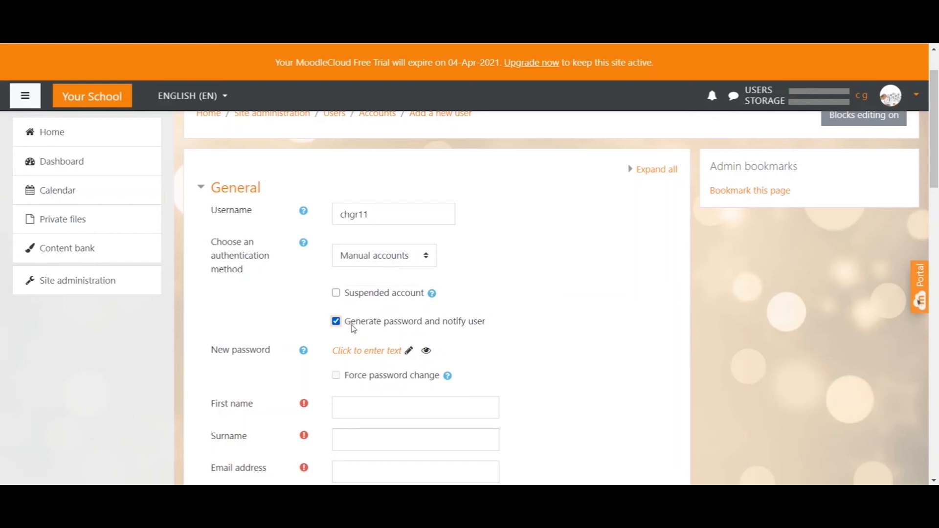
Enter a New password and keep 'Generate password and notify user' ticked
{"action": "scroll", "scroll_direction": "down", "scroll_amount": 3}
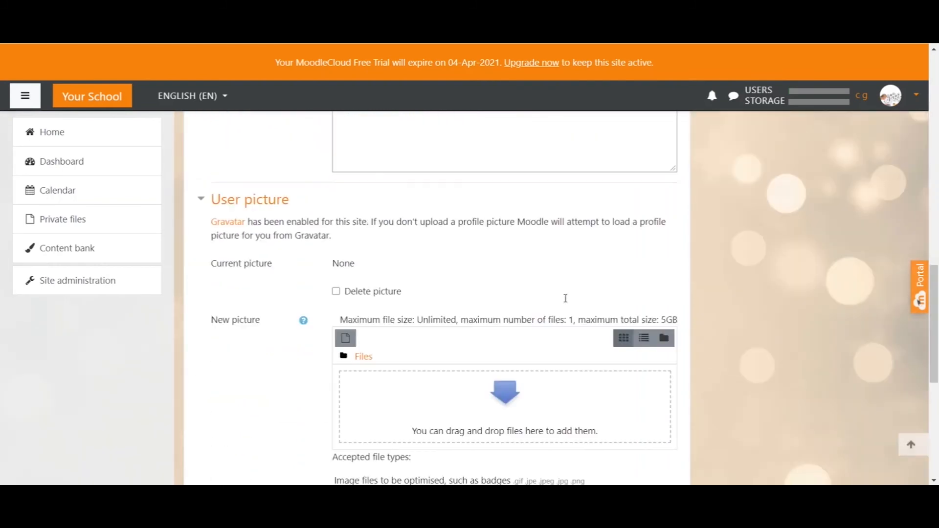
{"action": "scroll", "scroll_direction": "down", "scroll_amount": 3}
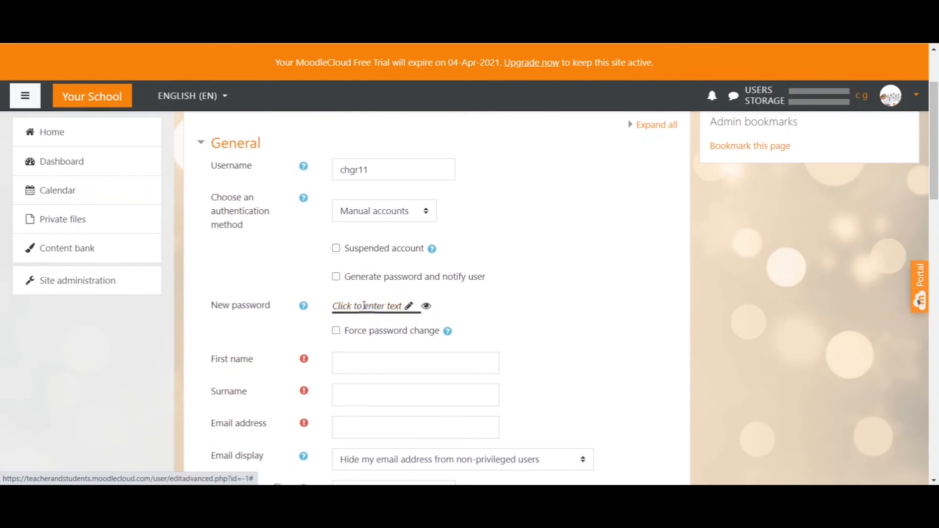
{"action": "left_click", "coordinate": [371, 306]}
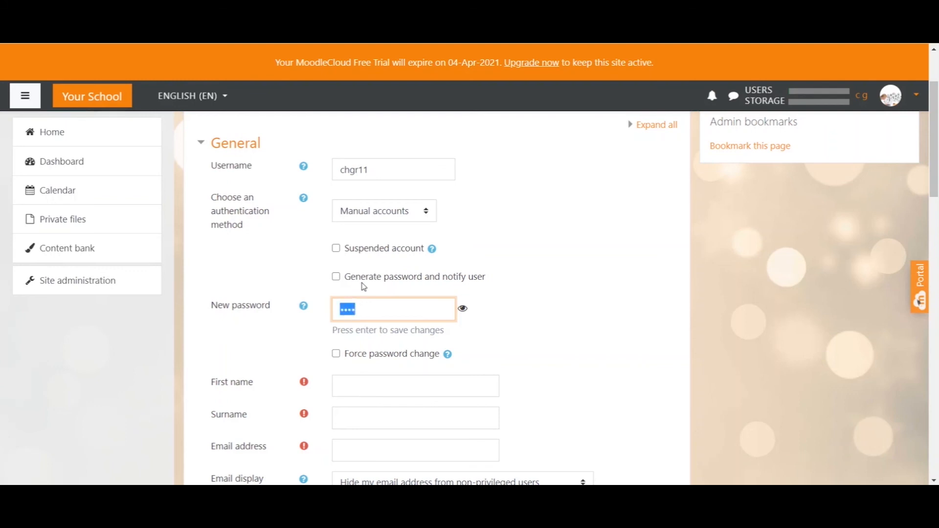
{"action": "left_click", "coordinate": [336, 276]}
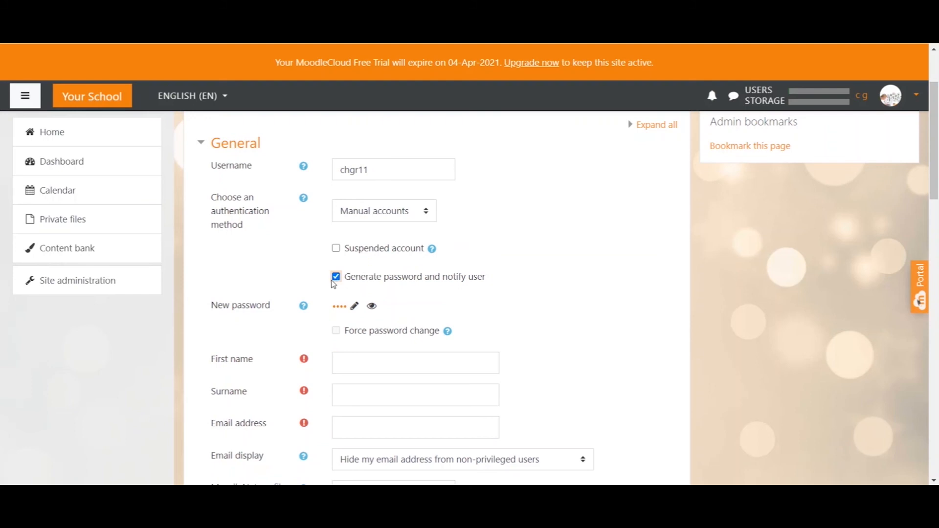
{"action": "double_click", "coordinate": [392, 329]}
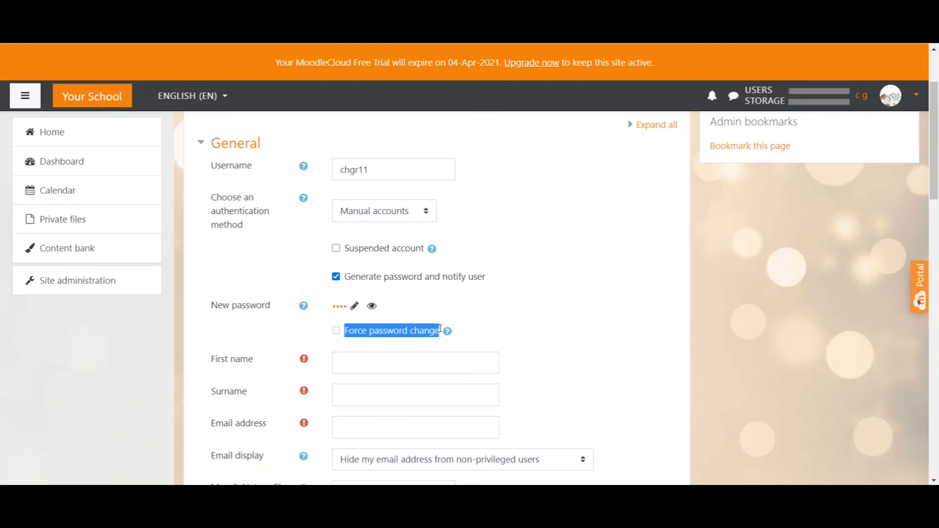
Reset Select a country to none and review the form down to Create user
{"action": "scroll", "scroll_direction": "down", "scroll_amount": 3}
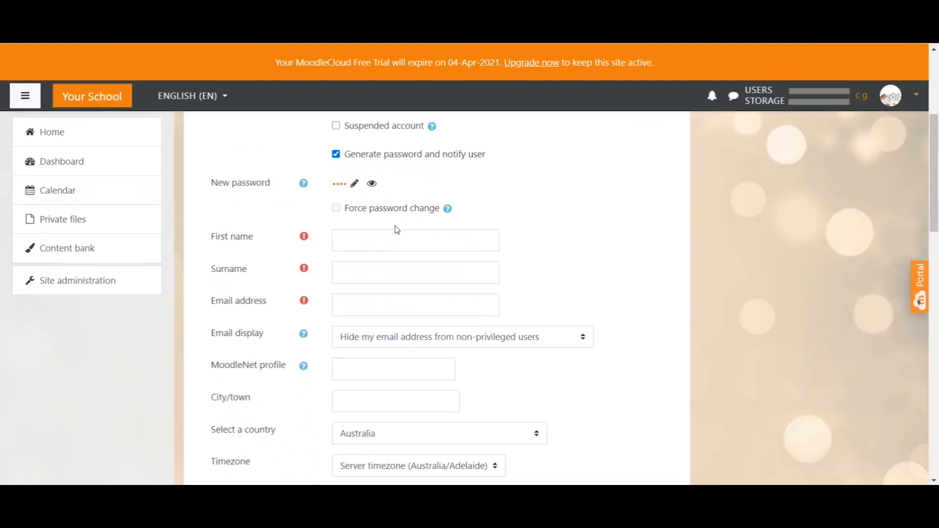
{"action": "left_click", "coordinate": [415, 305]}
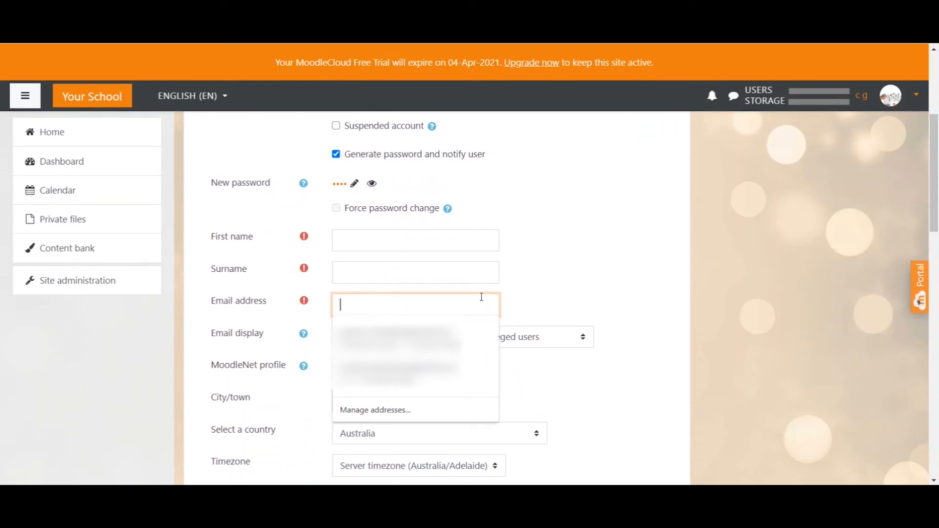
{"action": "scroll", "scroll_direction": "down", "scroll_amount": 3}
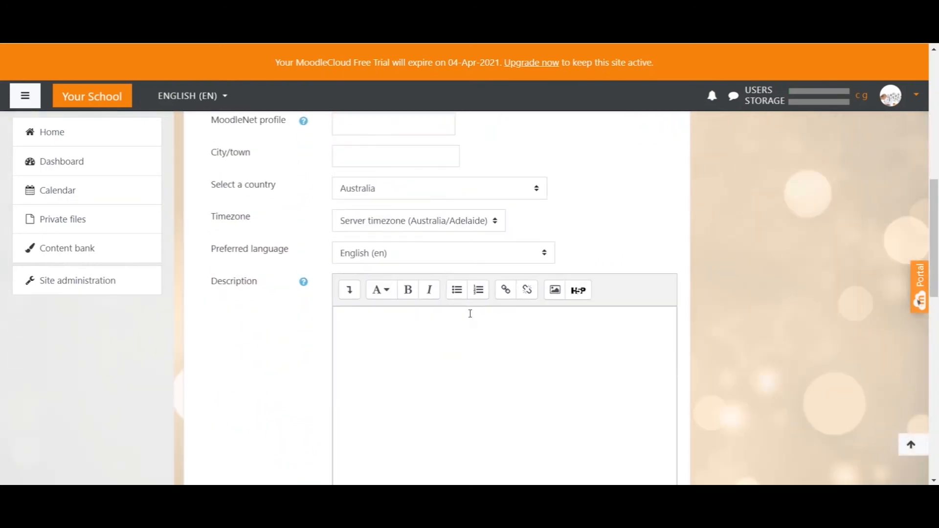
{"action": "scroll", "scroll_direction": "down", "scroll_amount": 3}
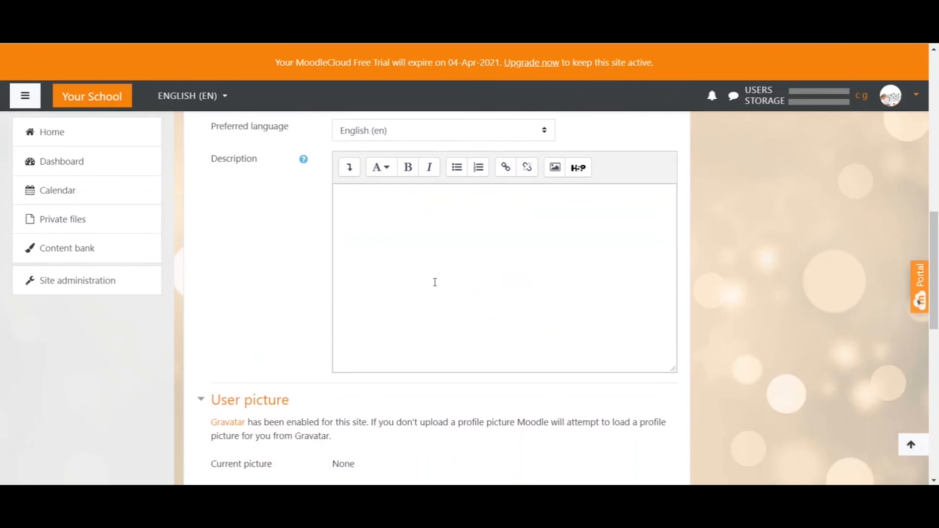
{"action": "scroll", "scroll_direction": "down", "scroll_amount": 3}
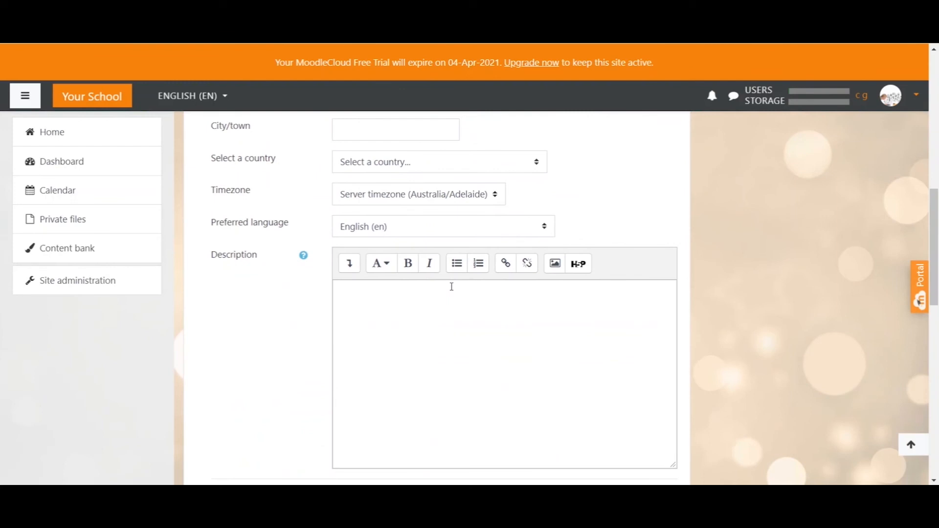
{"action": "scroll", "scroll_direction": "down", "scroll_amount": 3}
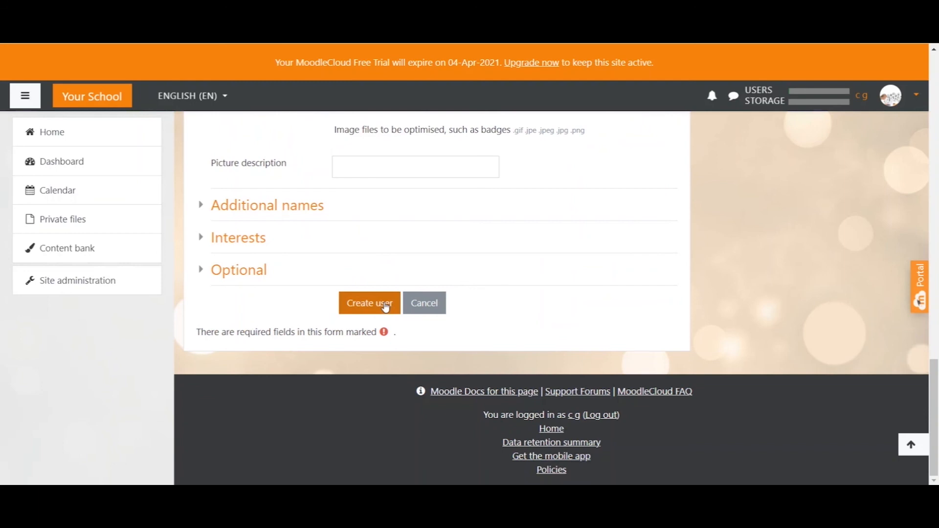
Create the user, then browse the site's list of users showing ch gr beside the administrator
{"action": "left_click", "coordinate": [369, 303]}
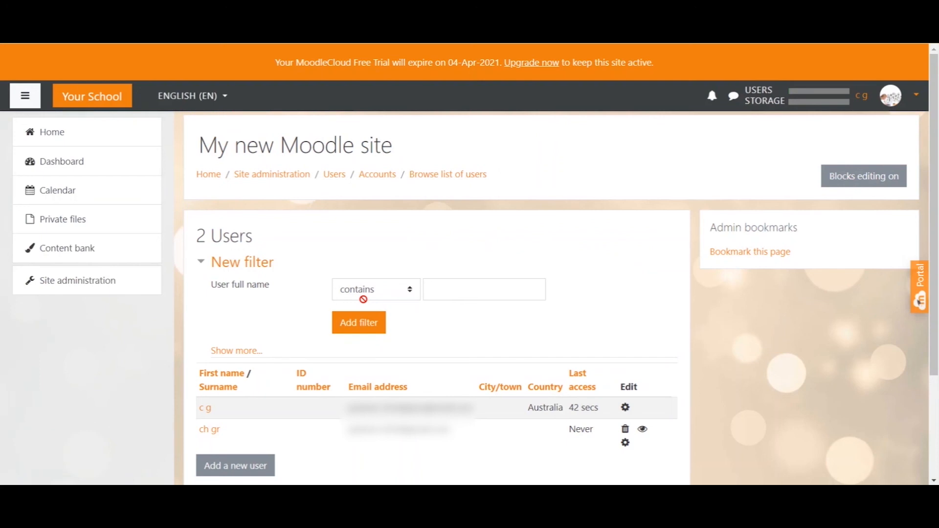
{"action": "mouse_move", "coordinate": [335, 343]}
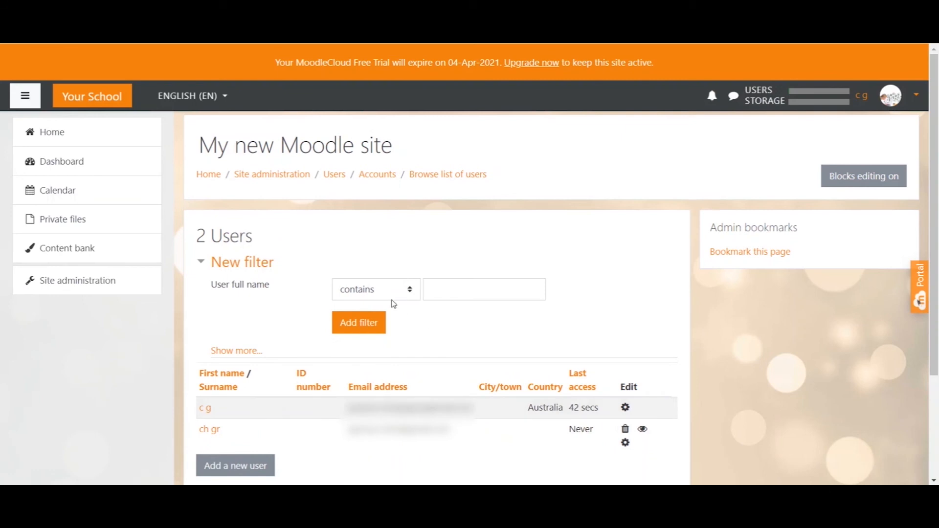
{"action": "mouse_move", "coordinate": [78, 281]}
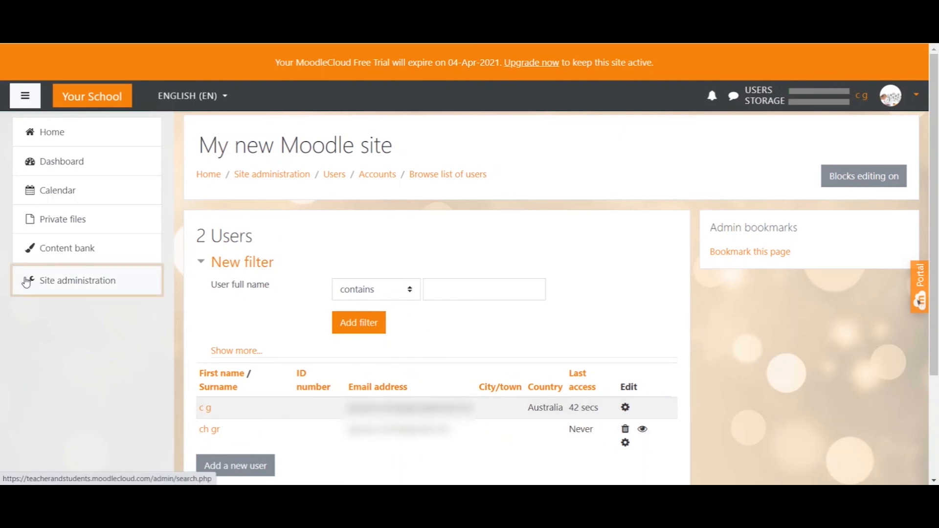
{"action": "left_click", "coordinate": [77, 281]}
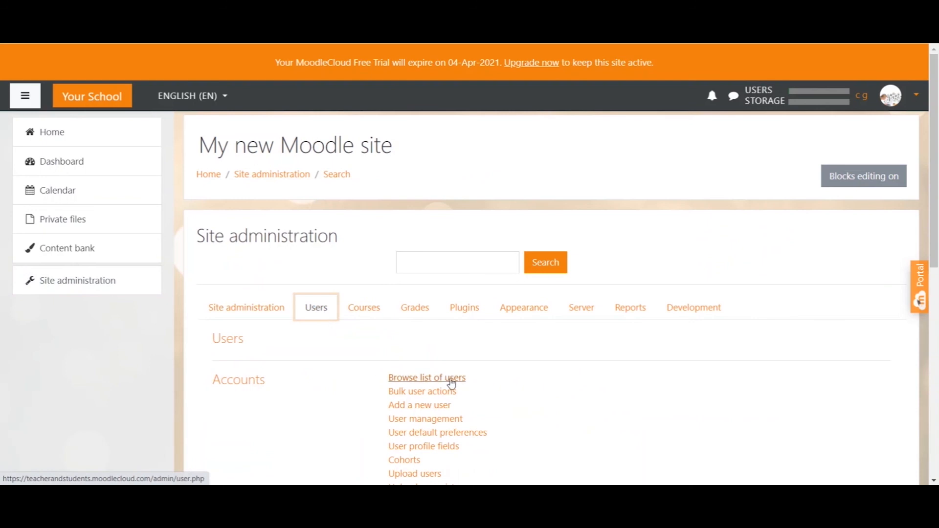
{"action": "left_click", "coordinate": [426, 378]}
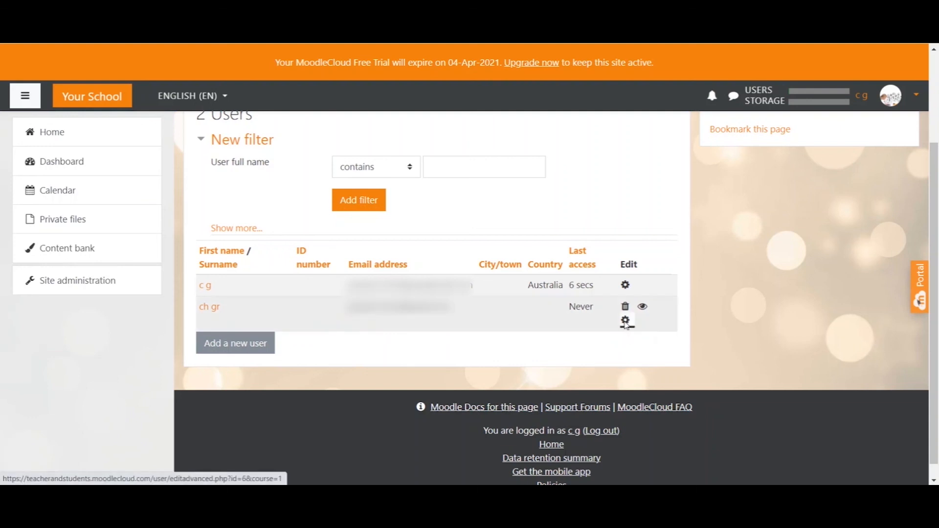
Edit the ch gr account: untick Force password change and tick Suspended account
{"action": "left_click", "coordinate": [626, 319]}
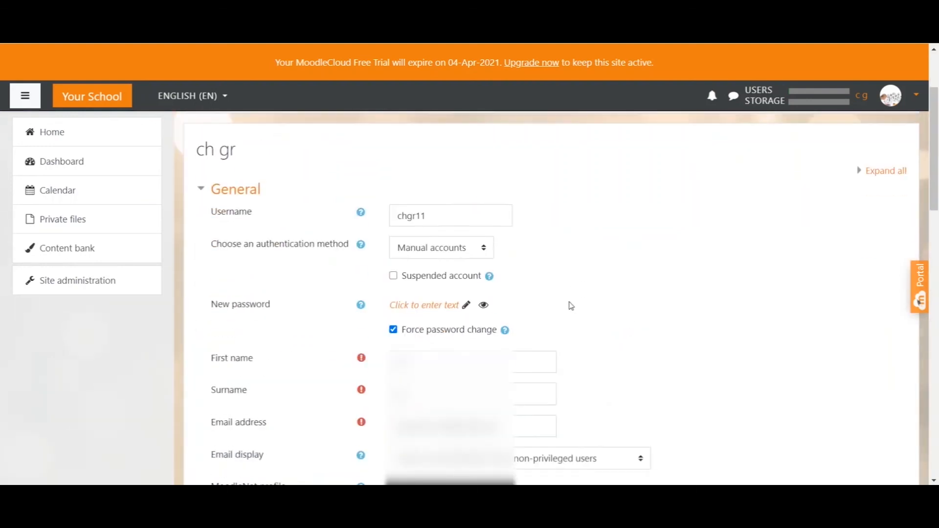
{"action": "scroll", "scroll_direction": "down", "scroll_amount": 3}
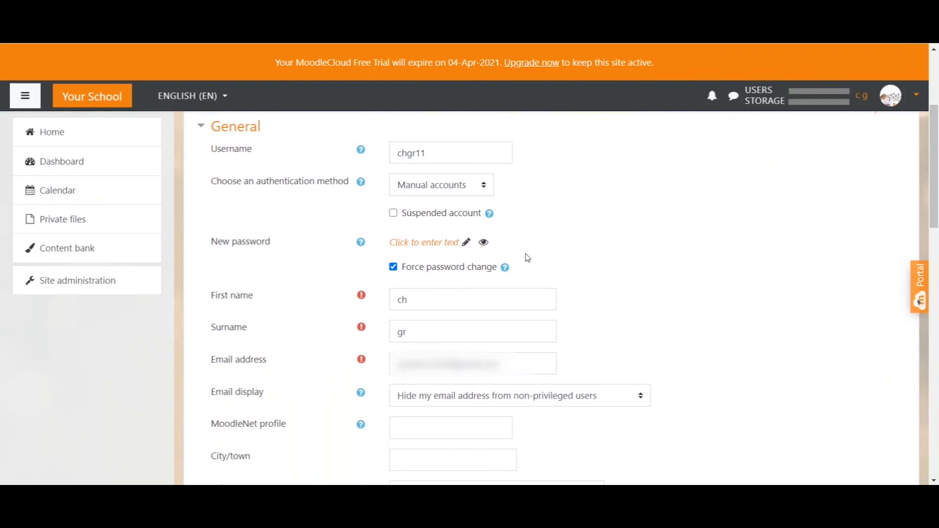
{"action": "left_click", "coordinate": [393, 266]}
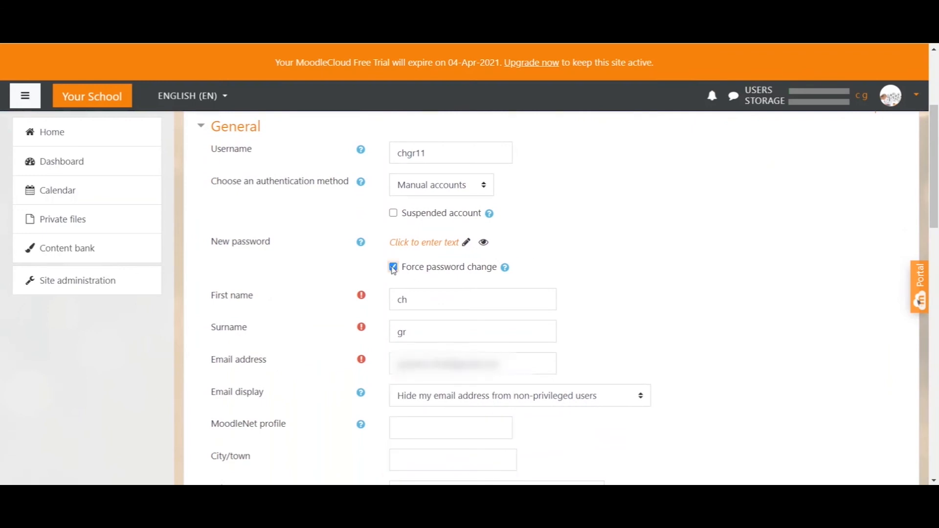
{"action": "left_click", "coordinate": [393, 266]}
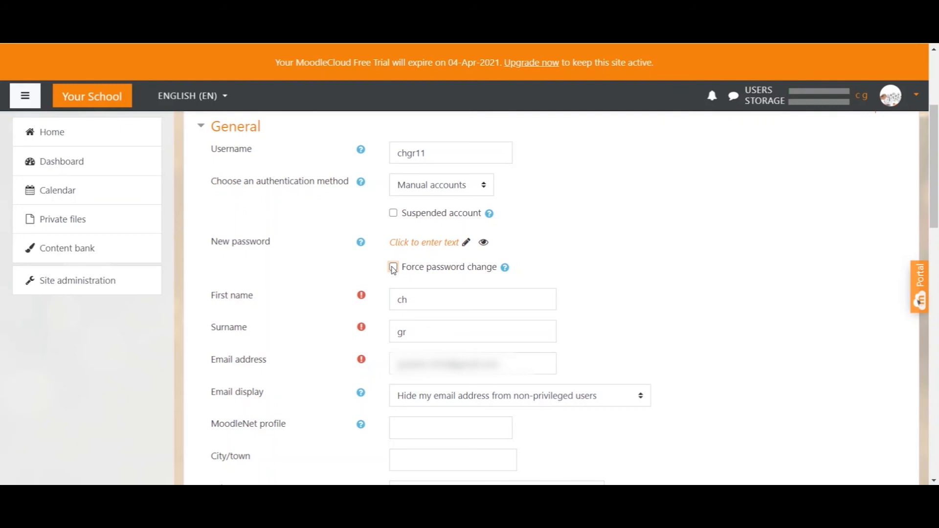
{"action": "left_click", "coordinate": [393, 212]}
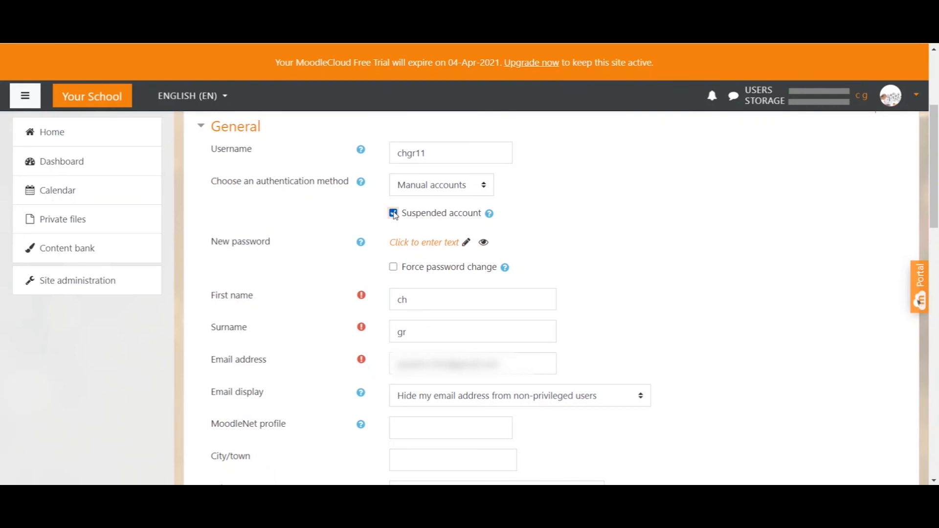
{"action": "left_click", "coordinate": [393, 212]}
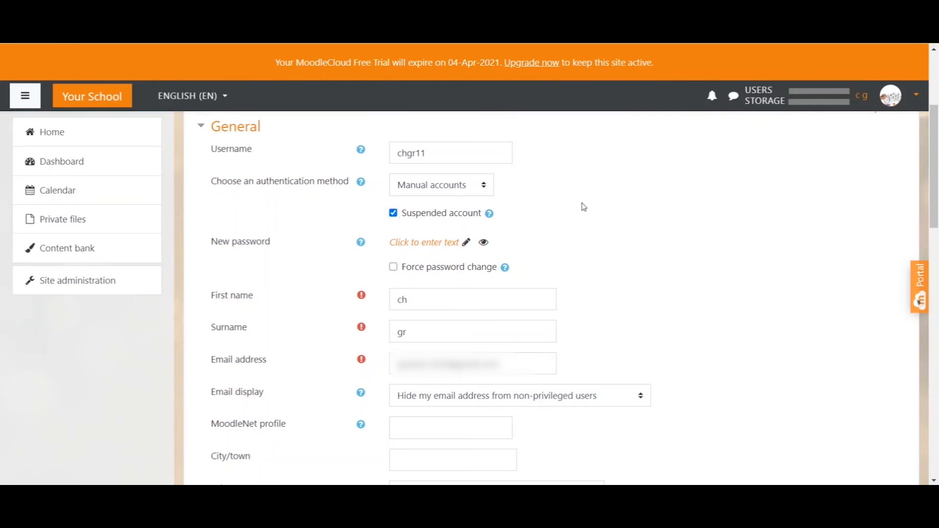
{"action": "scroll", "scroll_direction": "down", "scroll_amount": 3}
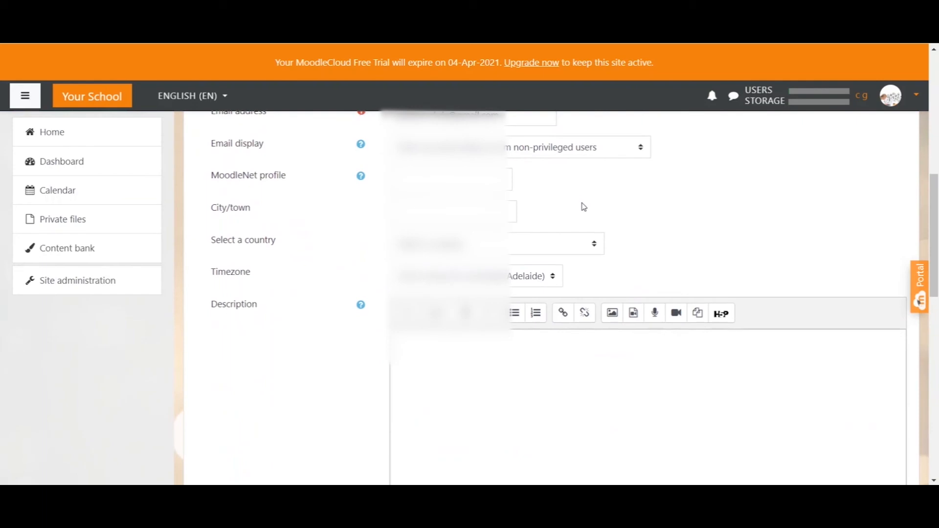
{"action": "scroll", "scroll_direction": "down", "scroll_amount": 3}
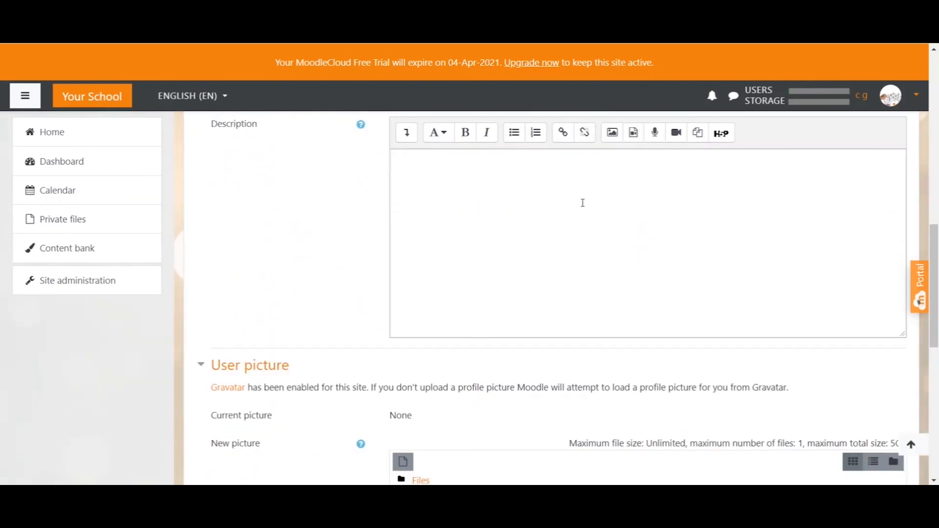